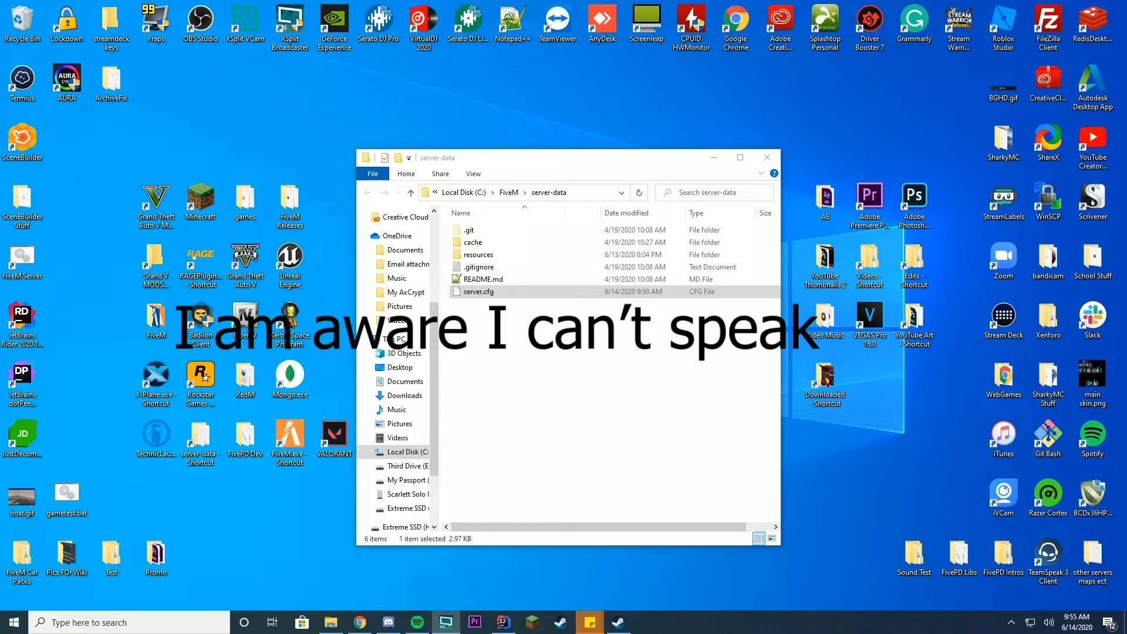
- Open server.cfg from C:\FiveM\server-data using its right-click menu
right_click(478, 291)
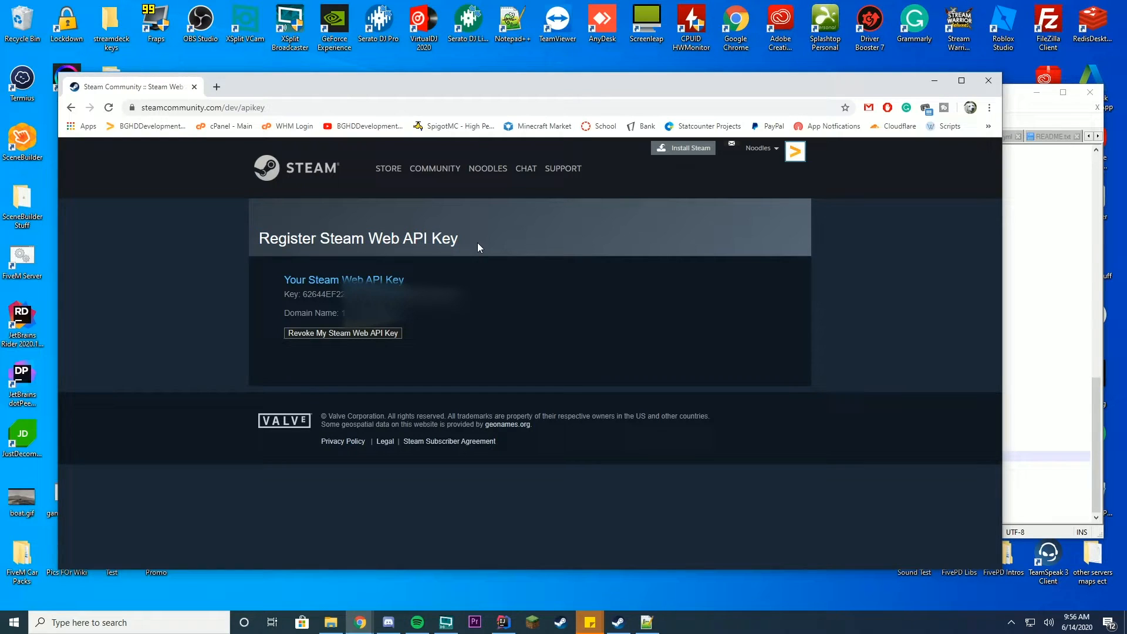
- Select the Steam Web API key for copying and open a new blank tab
double_click(304, 313)
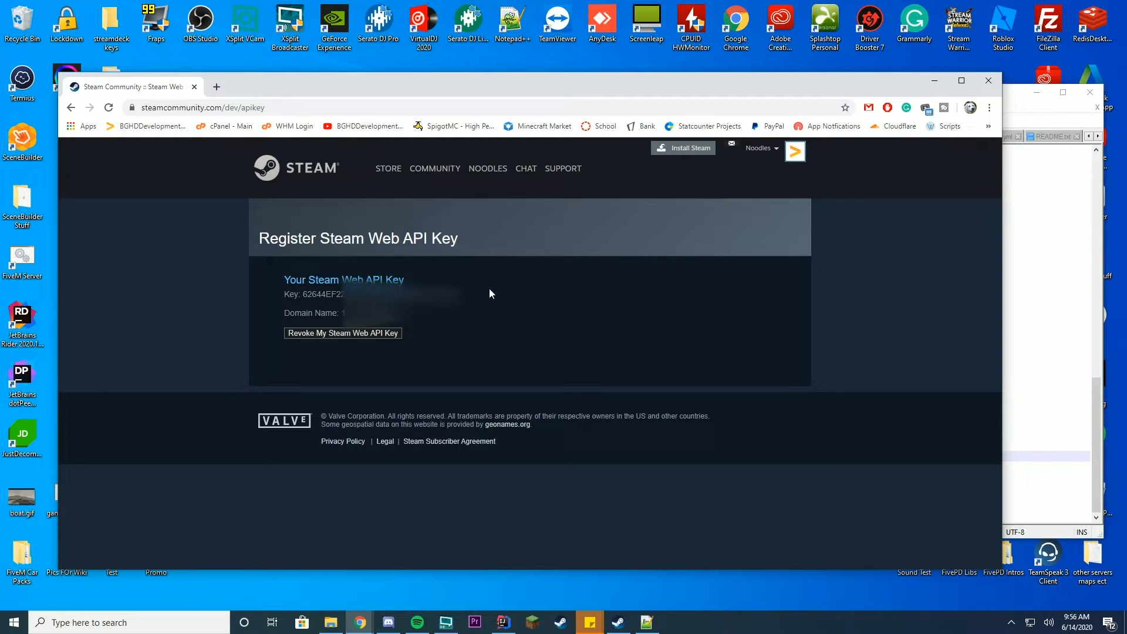
mouse_move(270, 294)
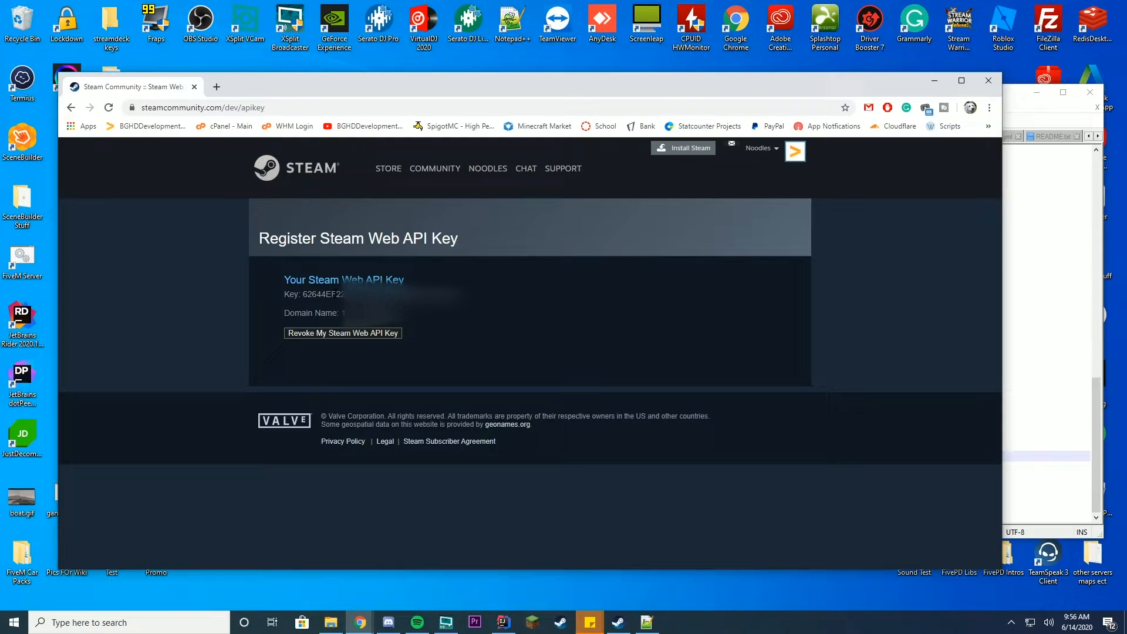
click(217, 86)
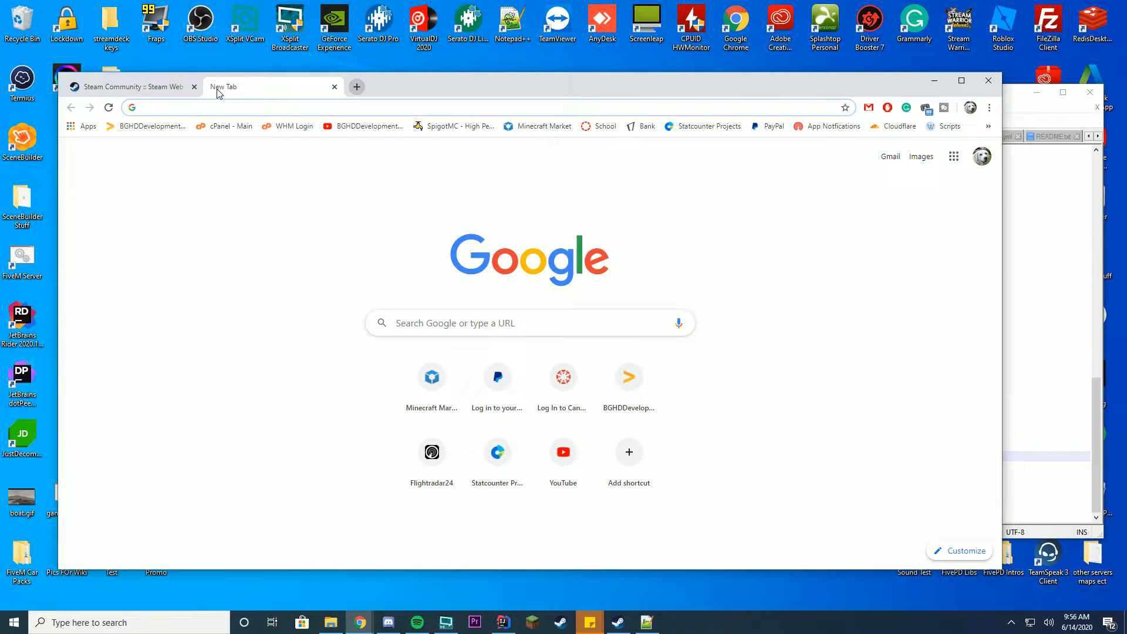
- Search 'What is my op' and select the public IPv4 address on whatismyip.com
text(What is my op)
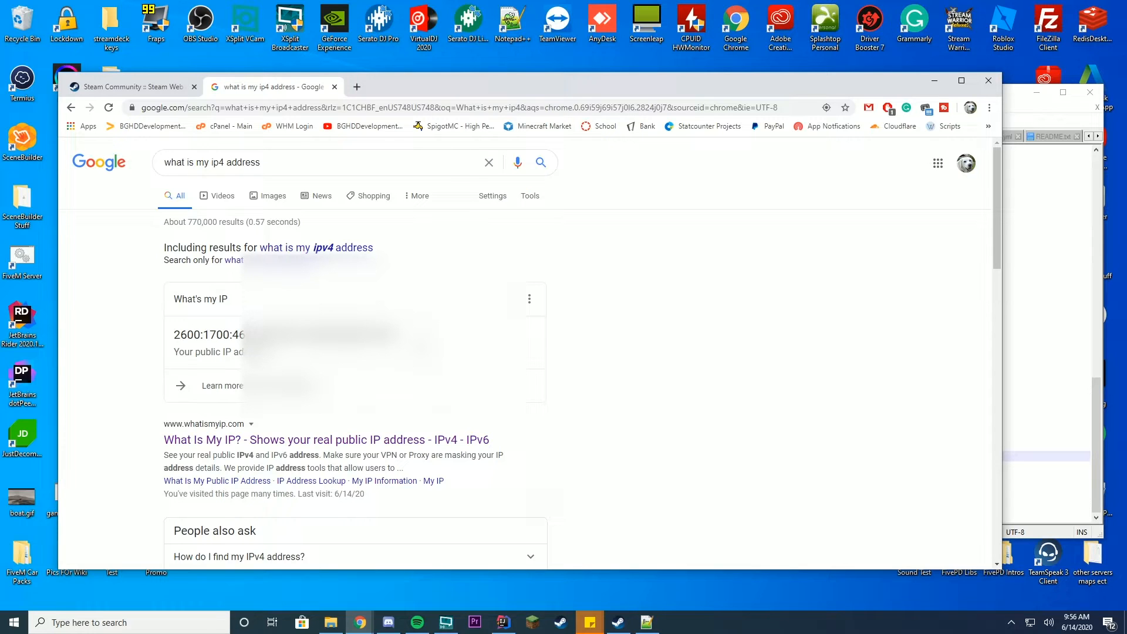
mouse_move(629, 345)
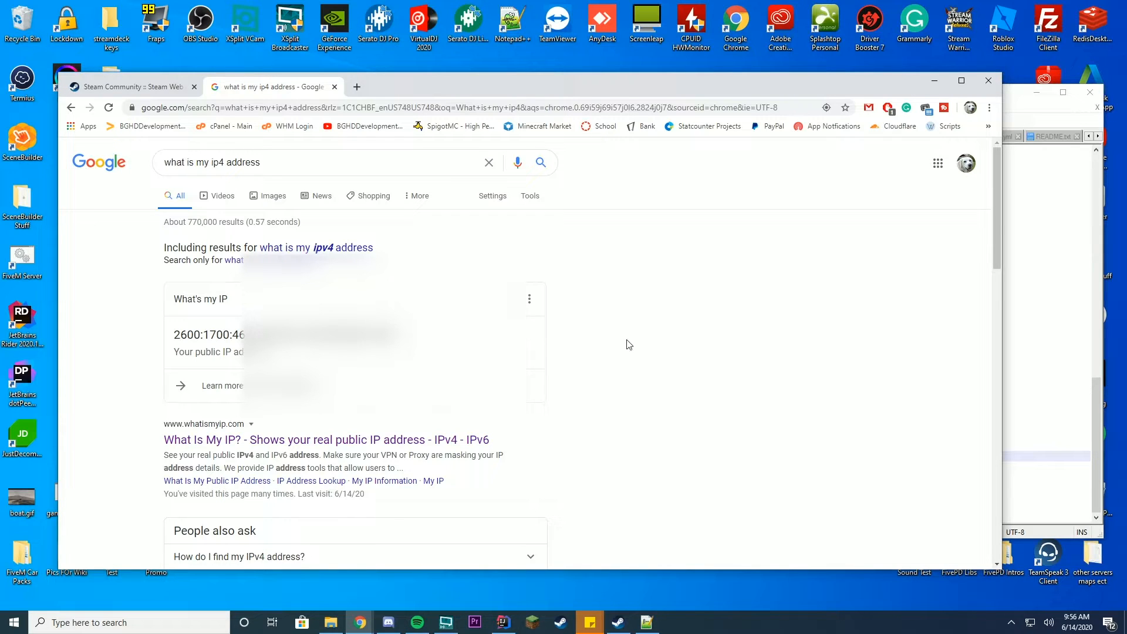
scroll(down, 3)
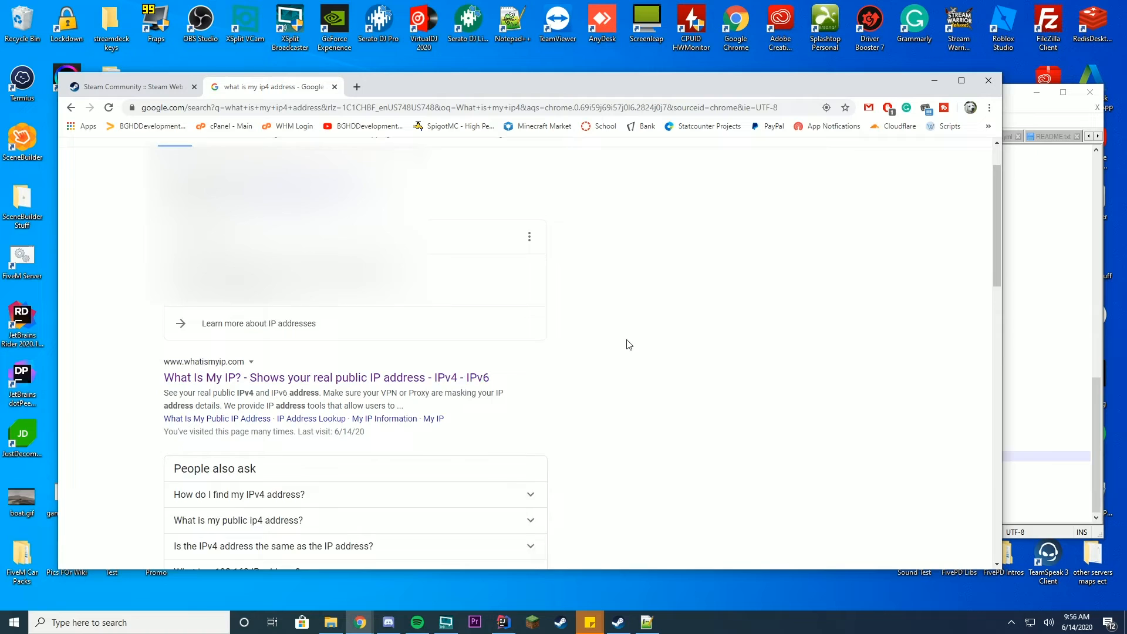
scroll(down, 3)
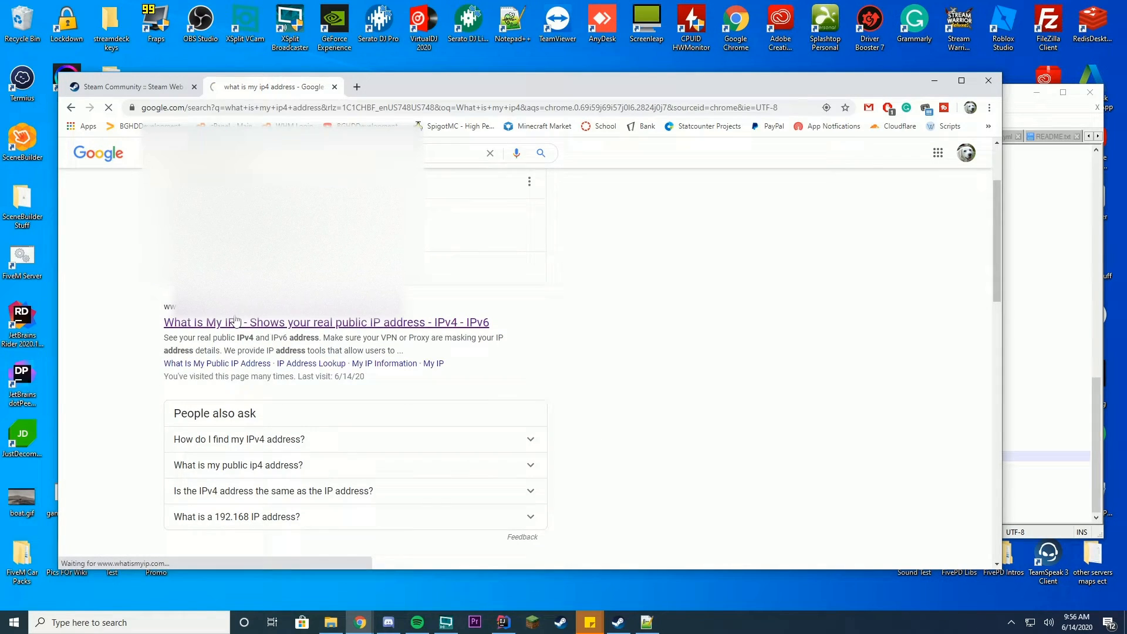
click(324, 323)
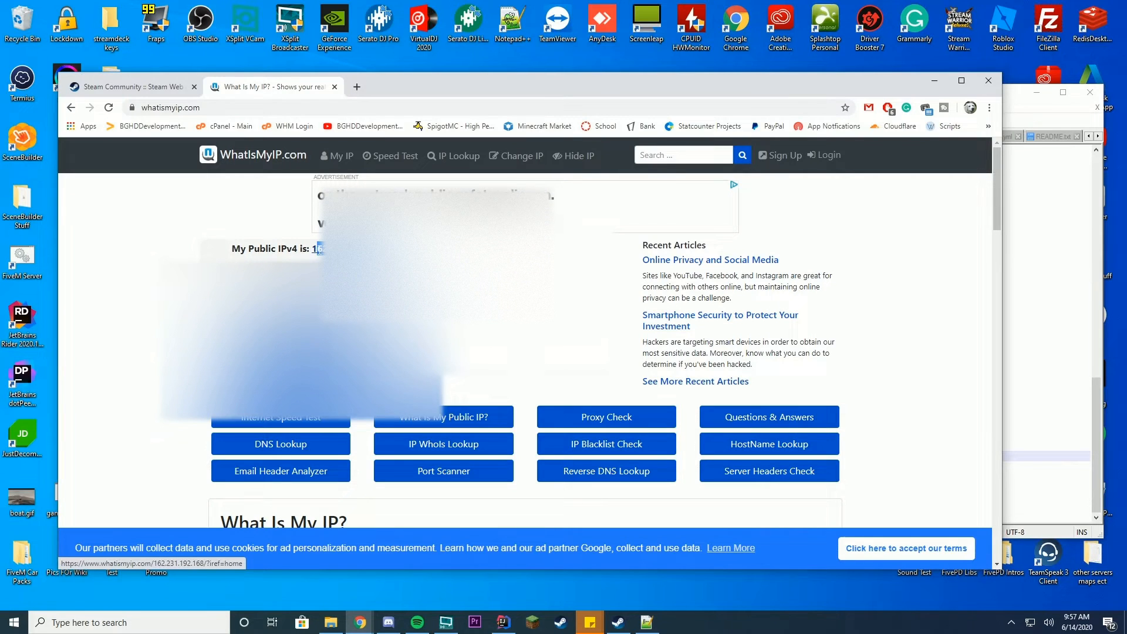
click(129, 87)
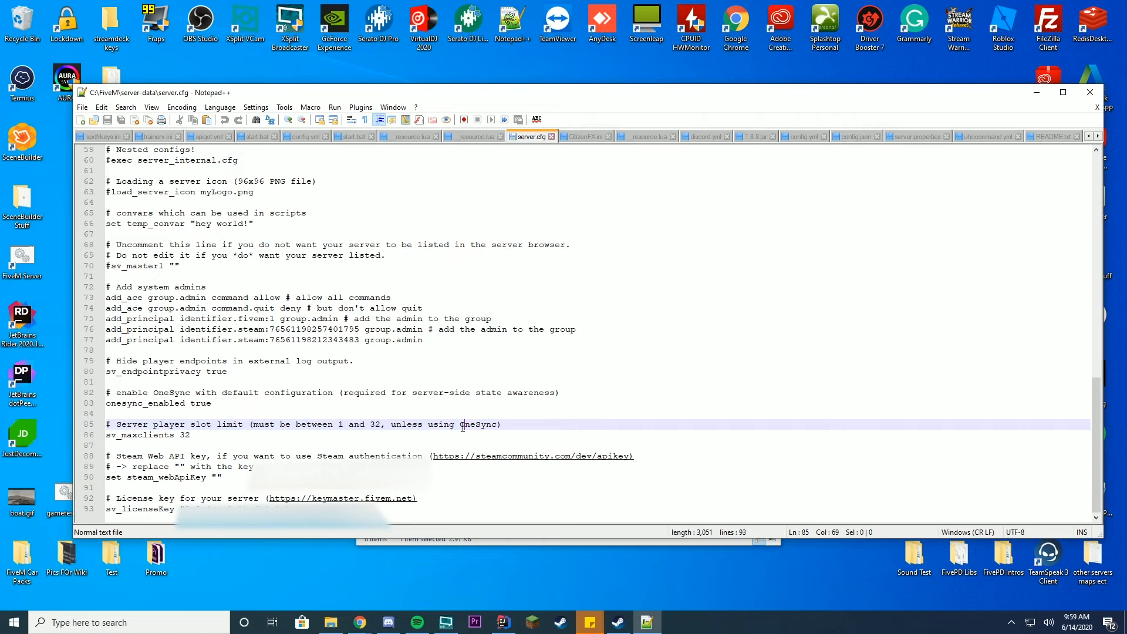
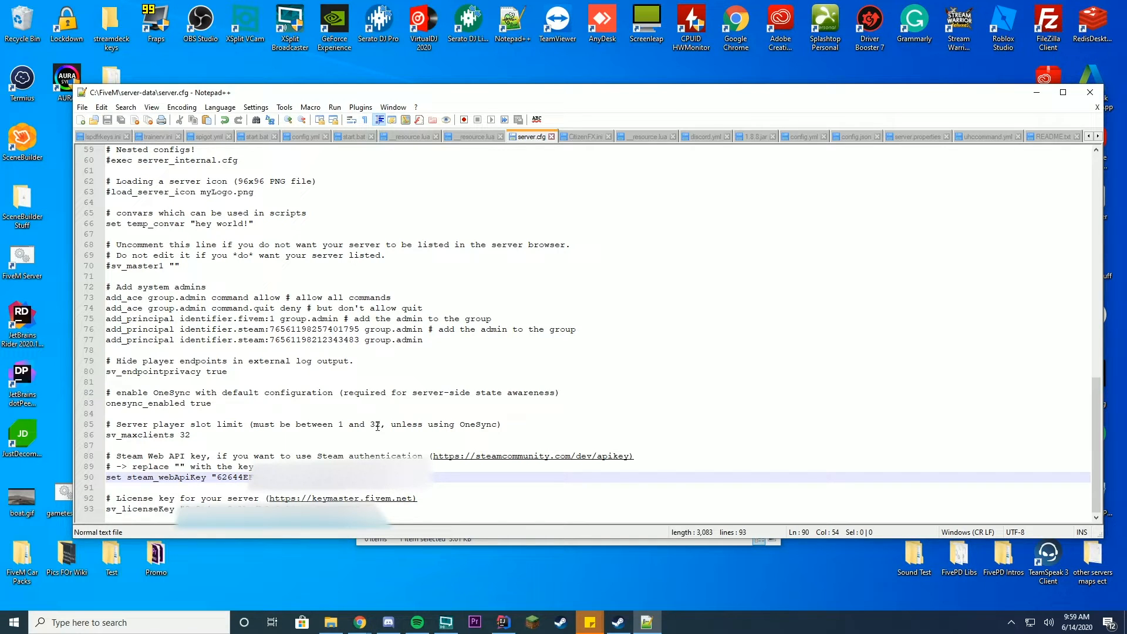
- Paste the API key into steam_webApiKey and start a new group.admin steam identifier line
click(220, 329)
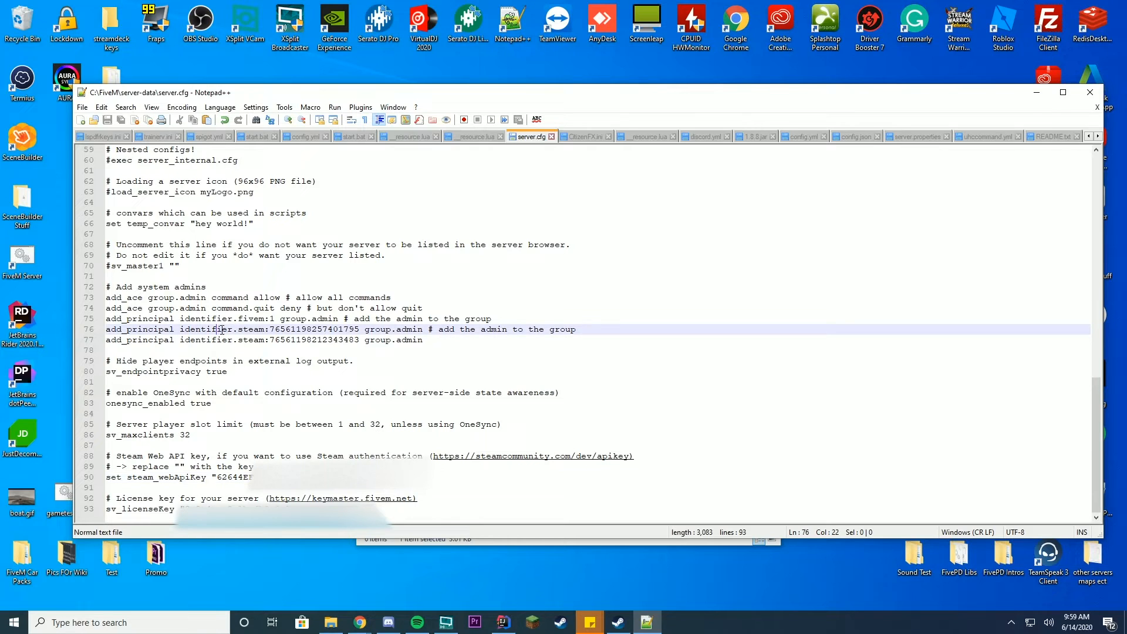
click(365, 340)
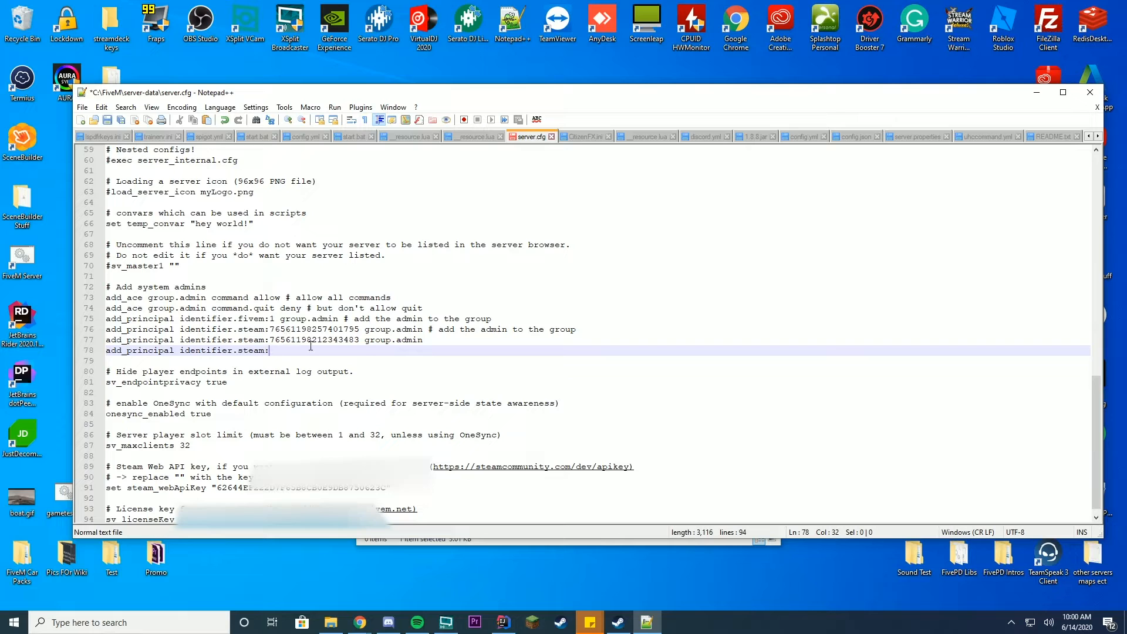
text(group.admin)
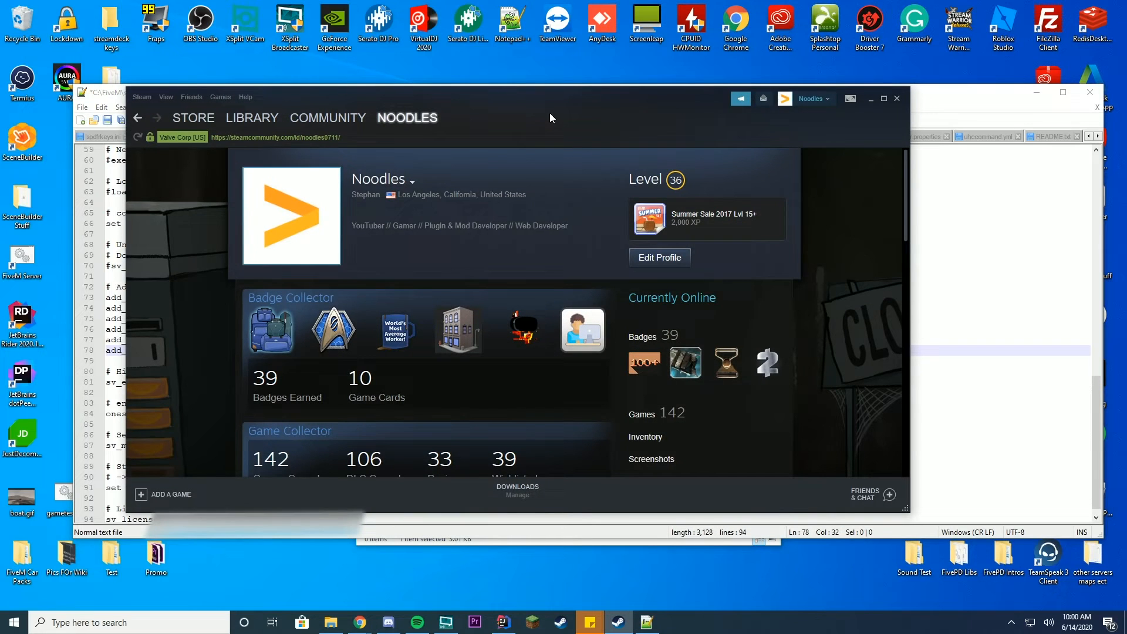
- Select the custom profile ID in the Steam profile's address bar
click(141, 97)
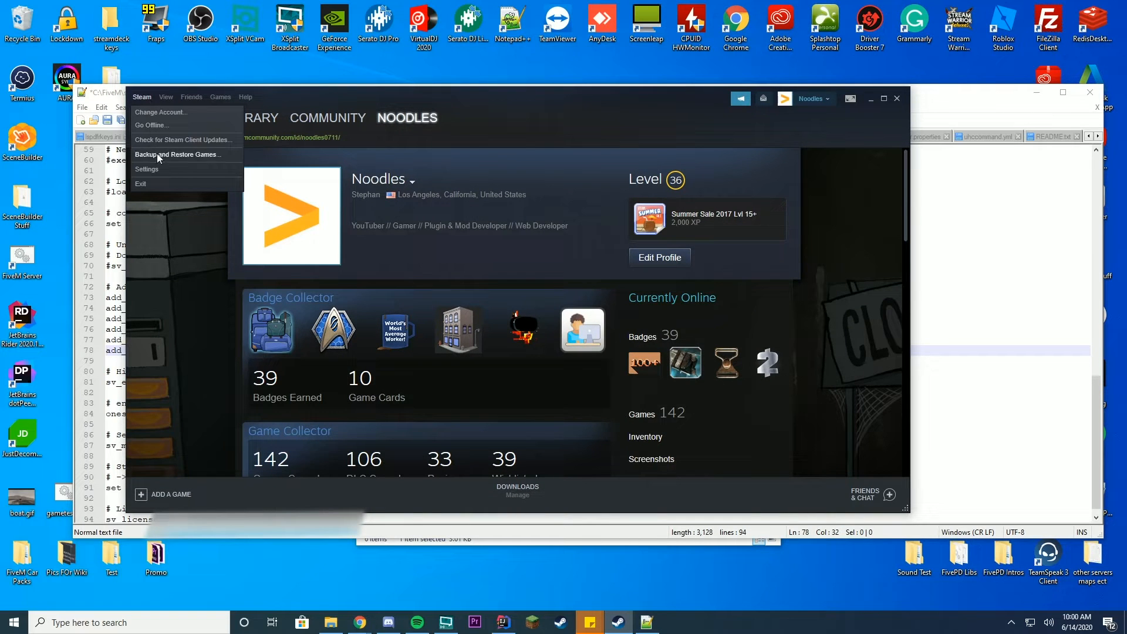
click(147, 169)
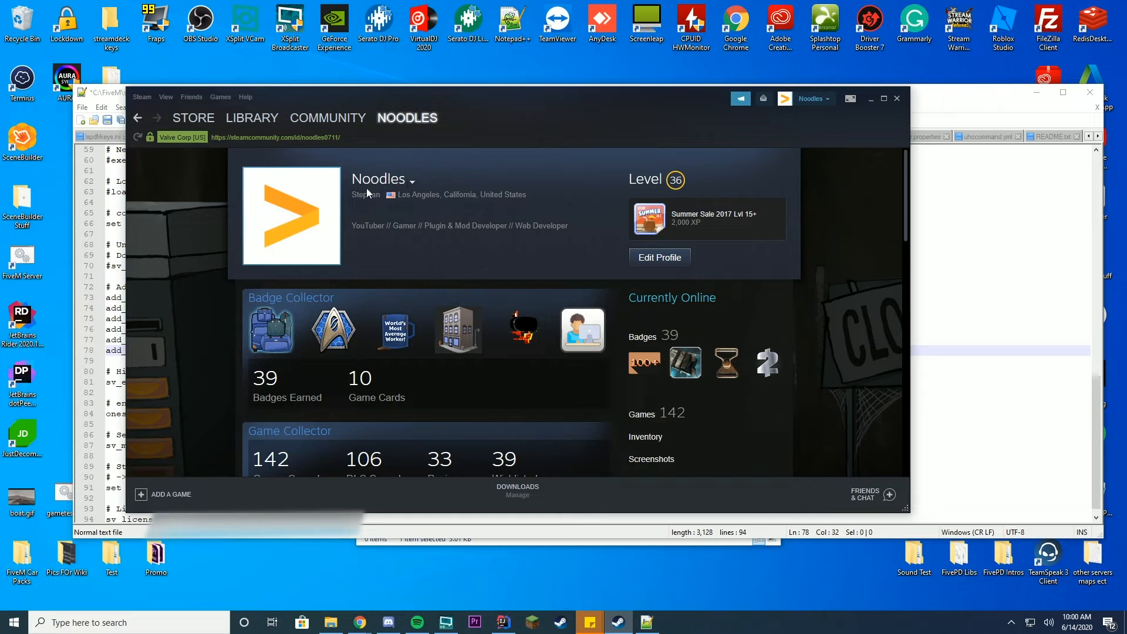
click(811, 98)
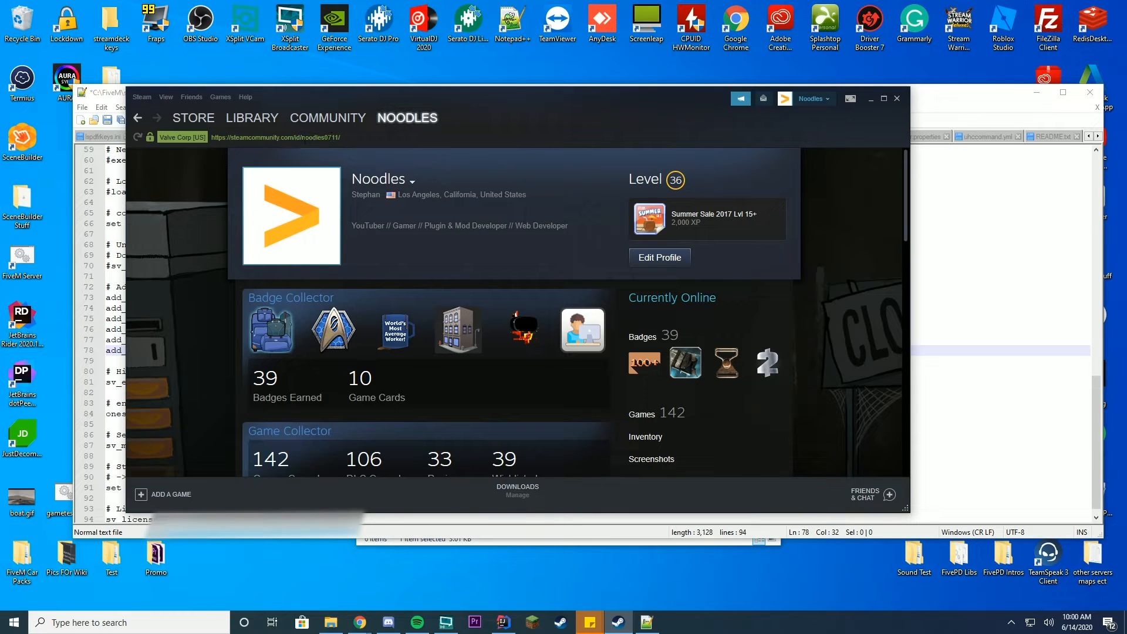
double_click(279, 138)
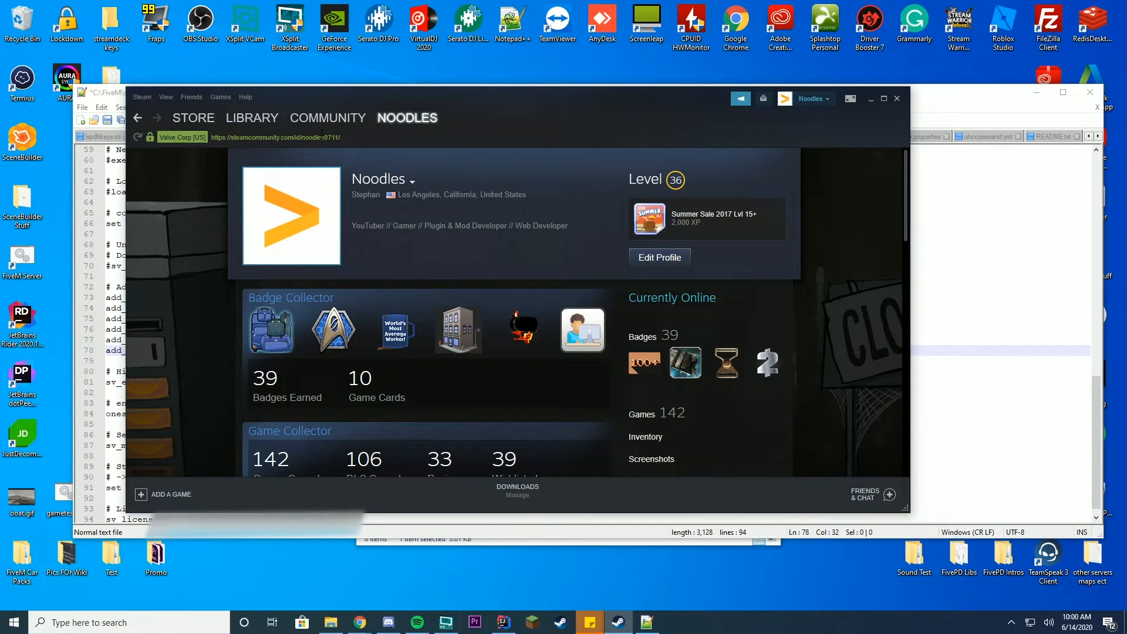
double_click(318, 138)
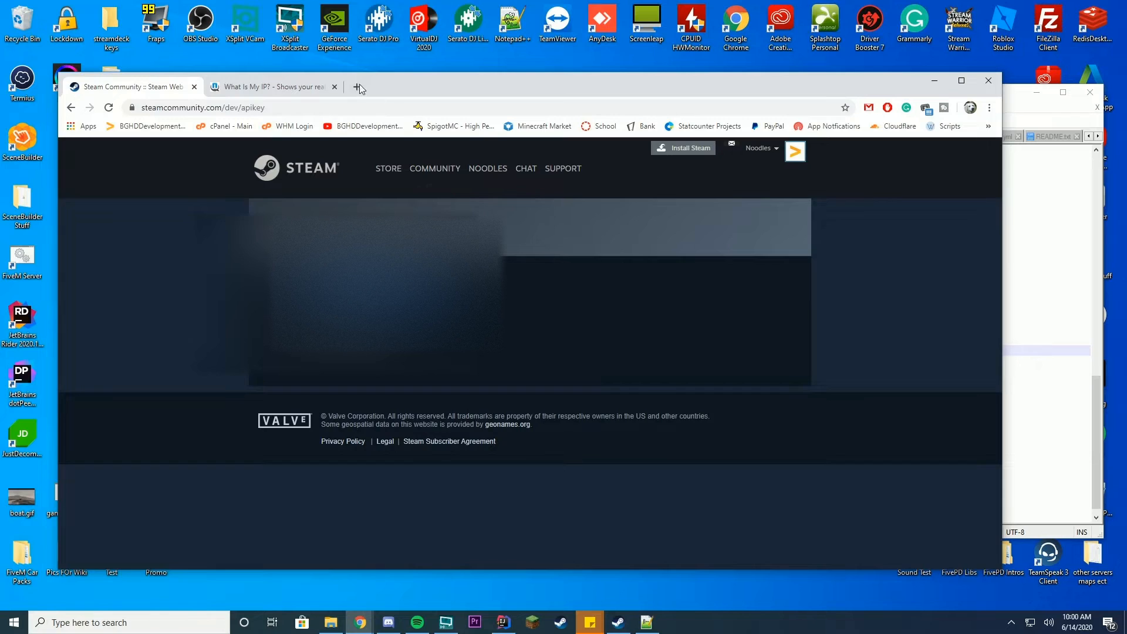
click(358, 87)
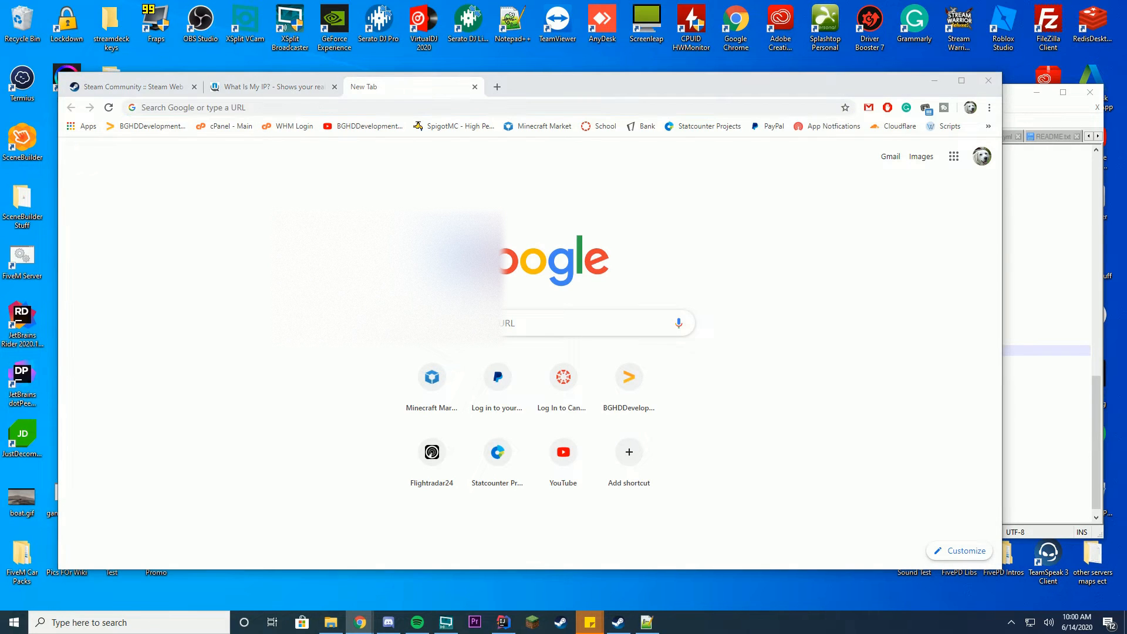
text(steamidfinder.com)
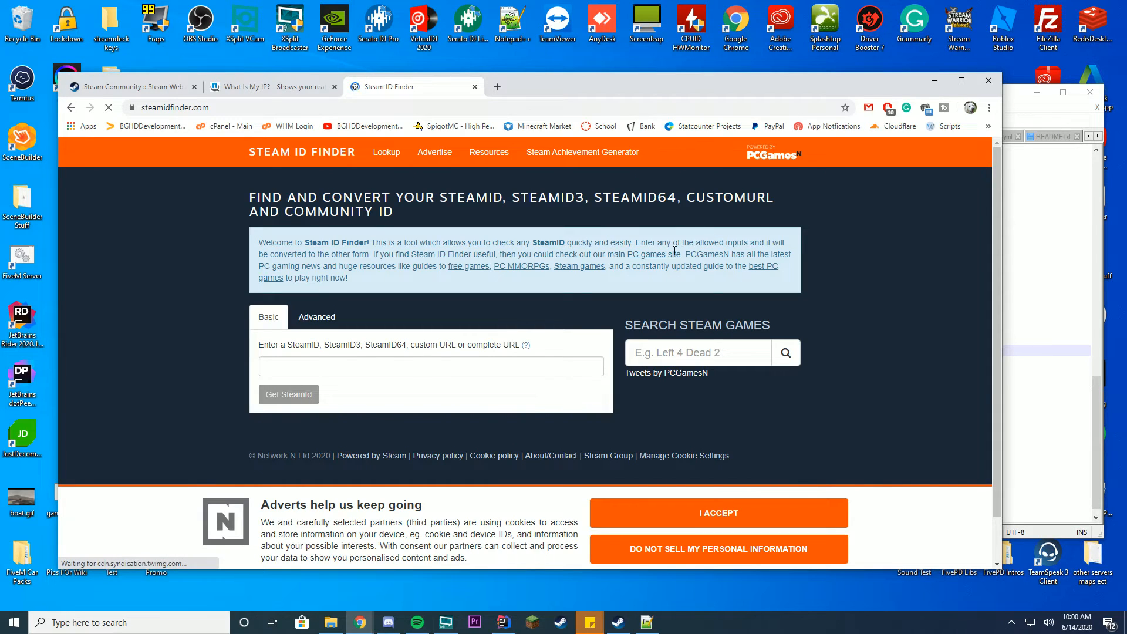
text(noodles0711)
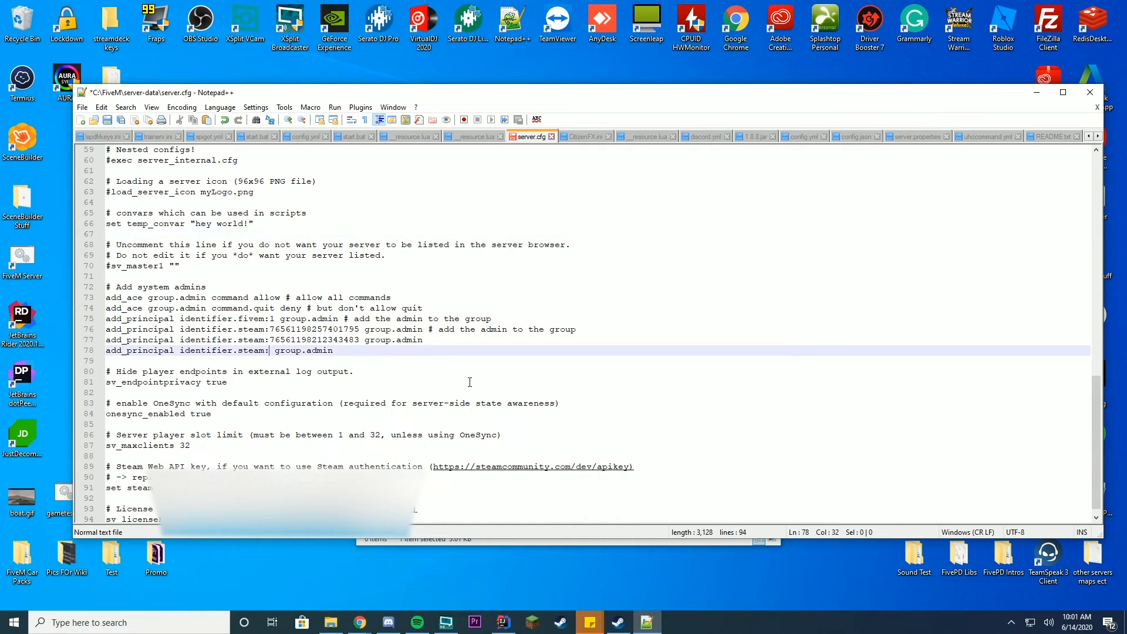
text(76561198257401795)
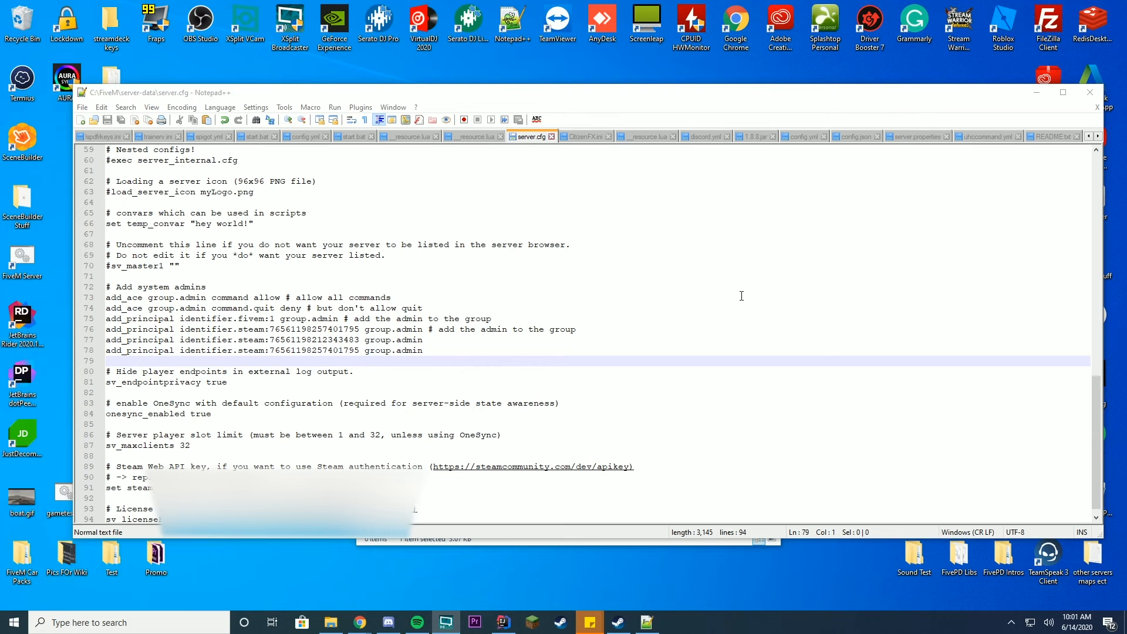
mouse_move(487, 350)
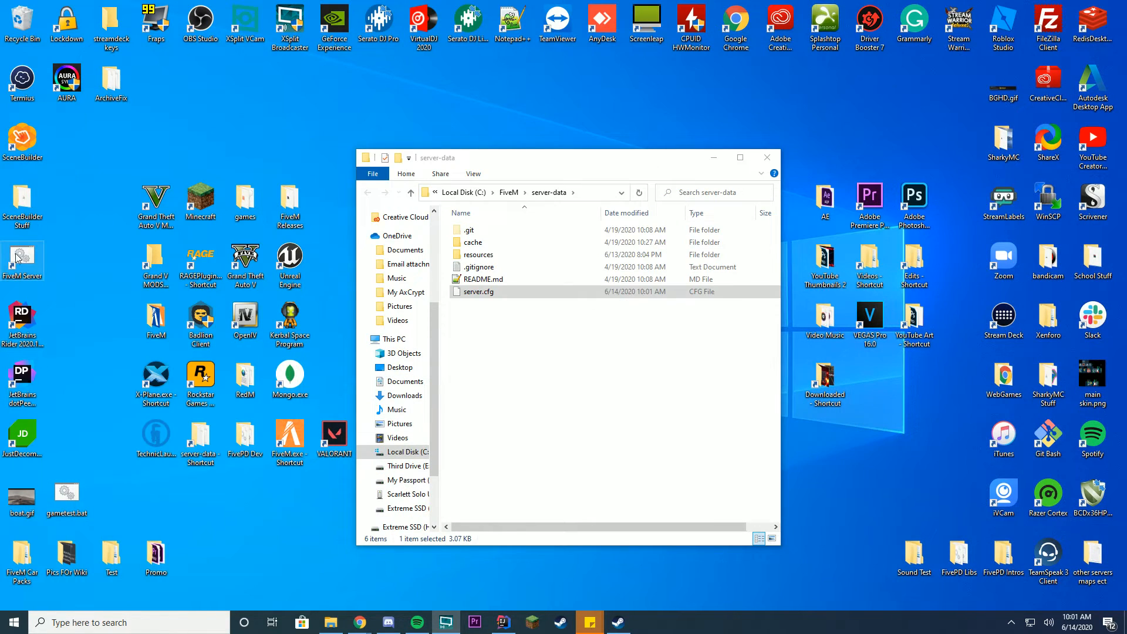
double_click(21, 259)
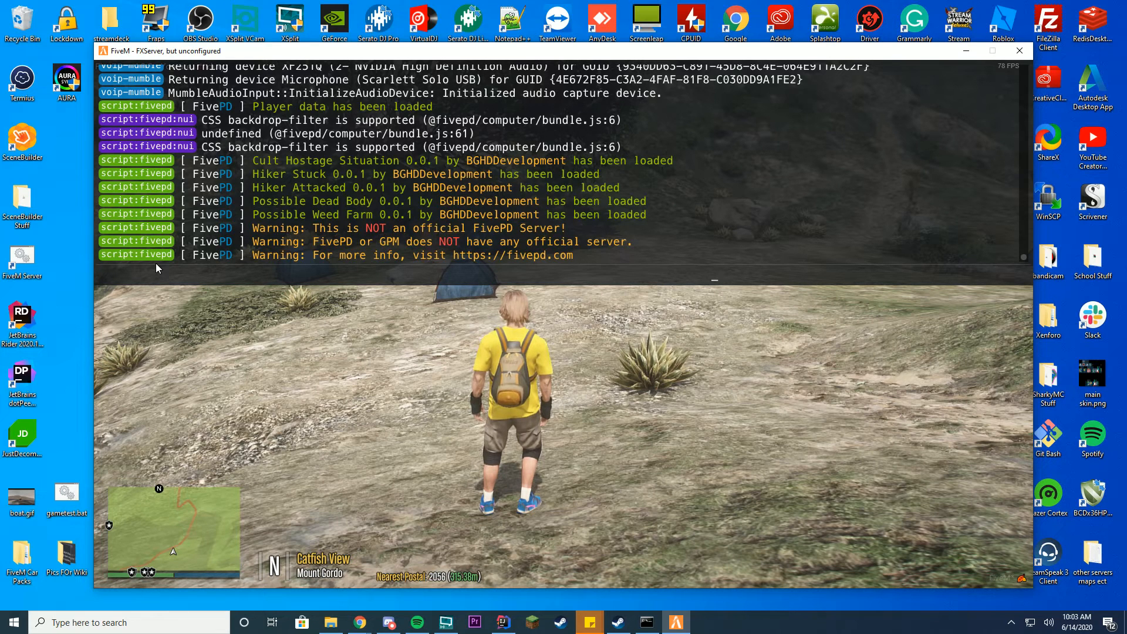
- Enter stop, restart five, start and restart in the F8 console
text(stop)
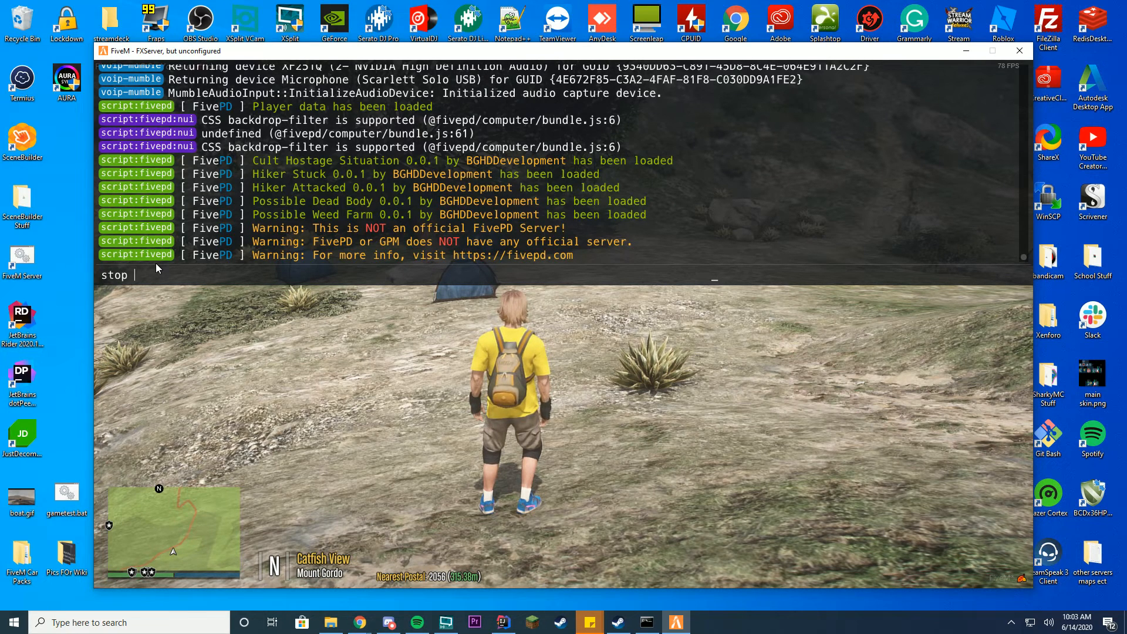
text(restart five)
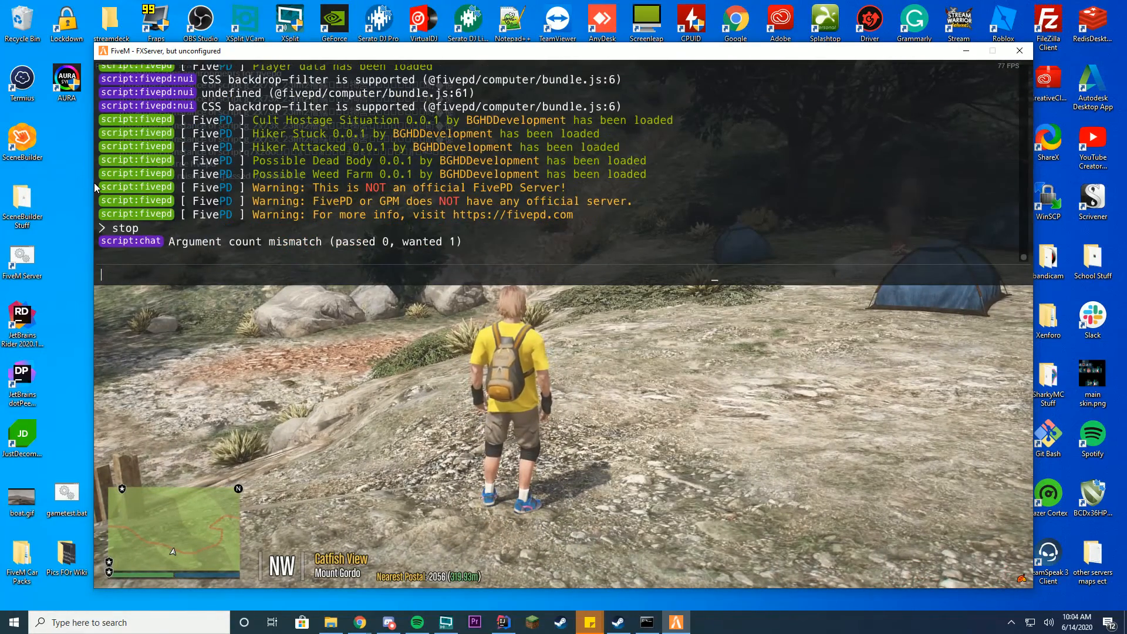
text(start)
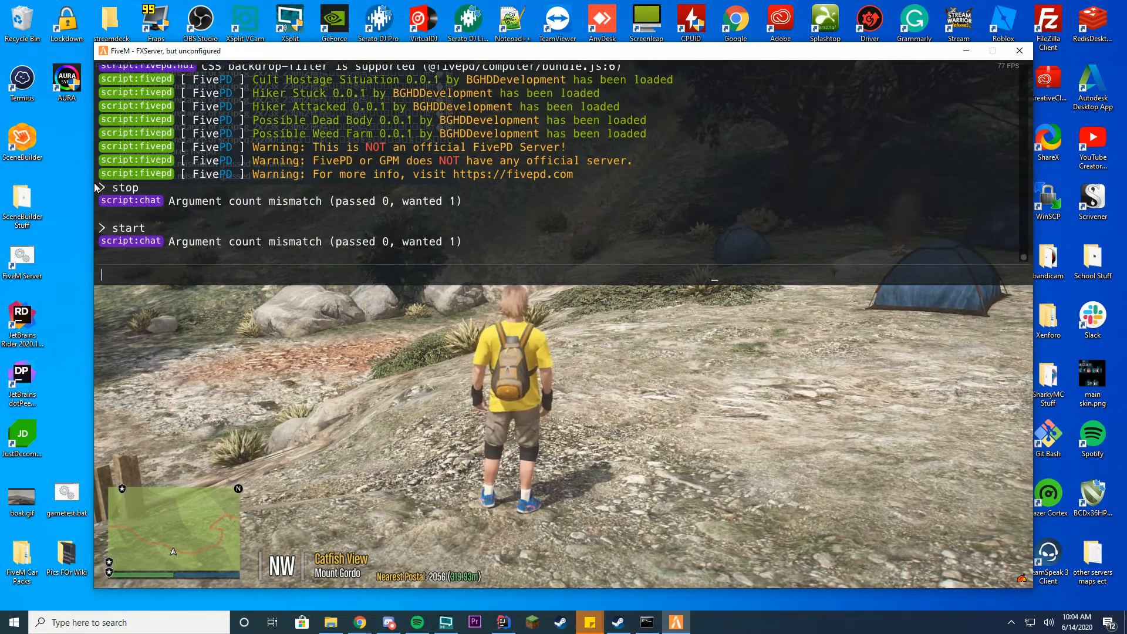
text(restart)
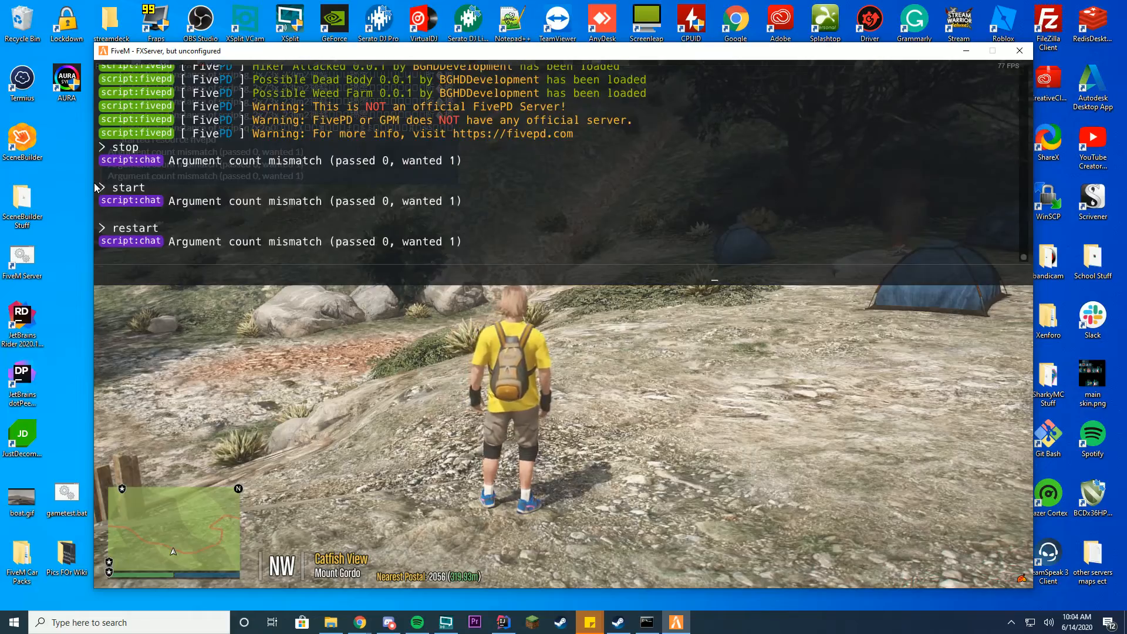